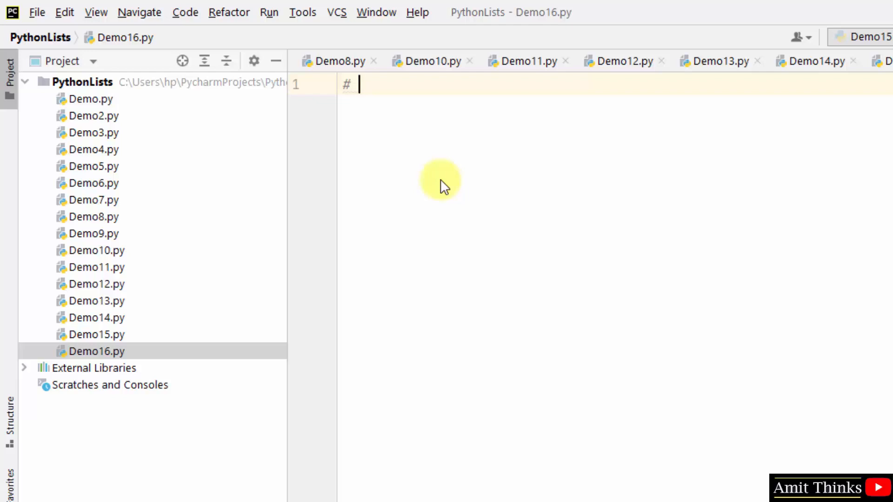
Add the comment '# Add element at a specific index in a List' at the top of Demo16.py.
text(Add element at a specific in)
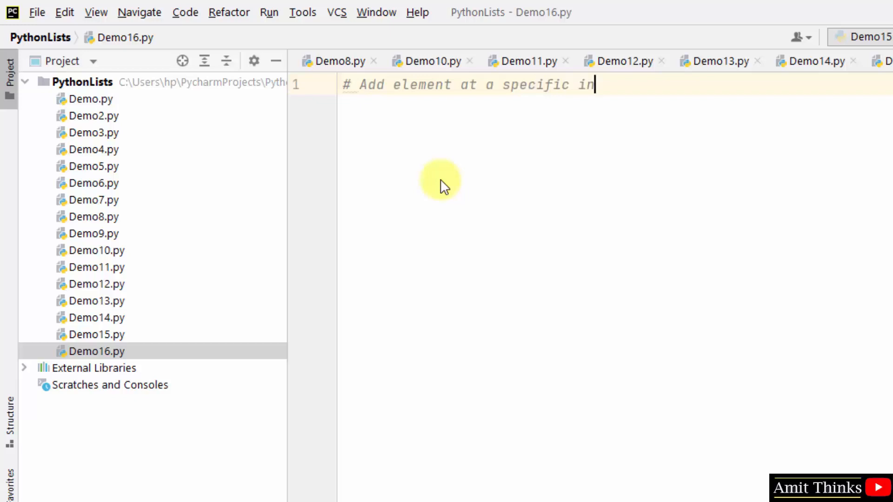
text(dex in a List)
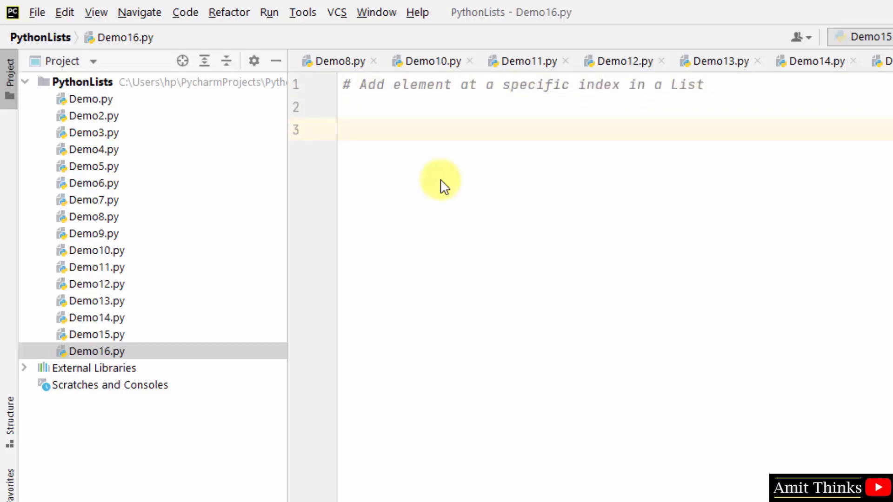
click(343, 130)
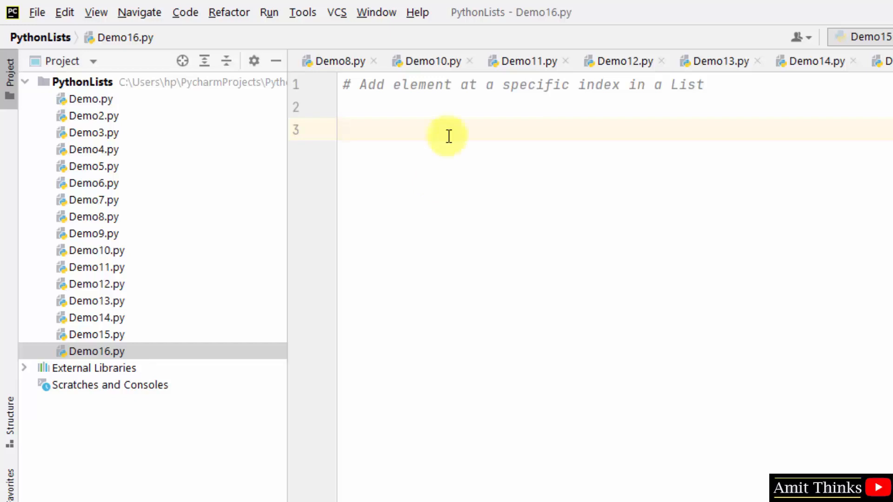
Define mylist = ["Nathan", "Darren", "Blair", "Stacey", "Bryce"] and print it.
text(mylist = ["Nathan", "Darren", "Blair", "Stacey", "Bryce"])
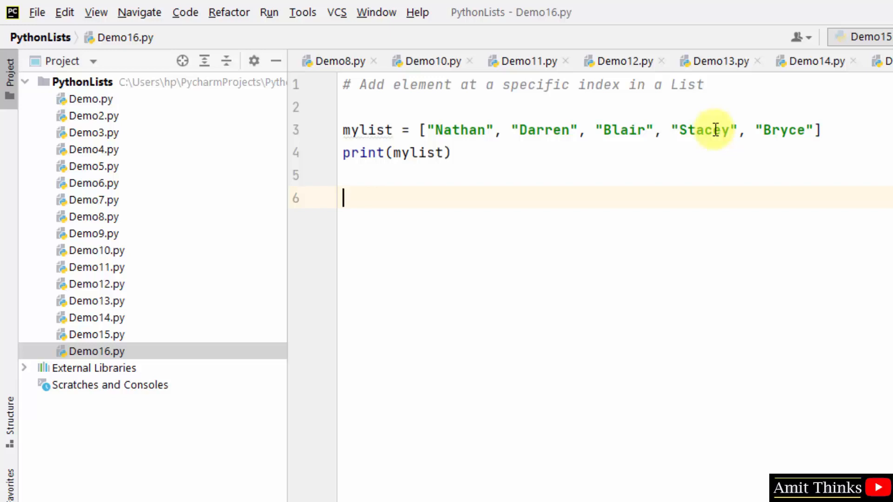
Write mylist.insert(4, "Brandon") on a new line below the print.
text(mylist)
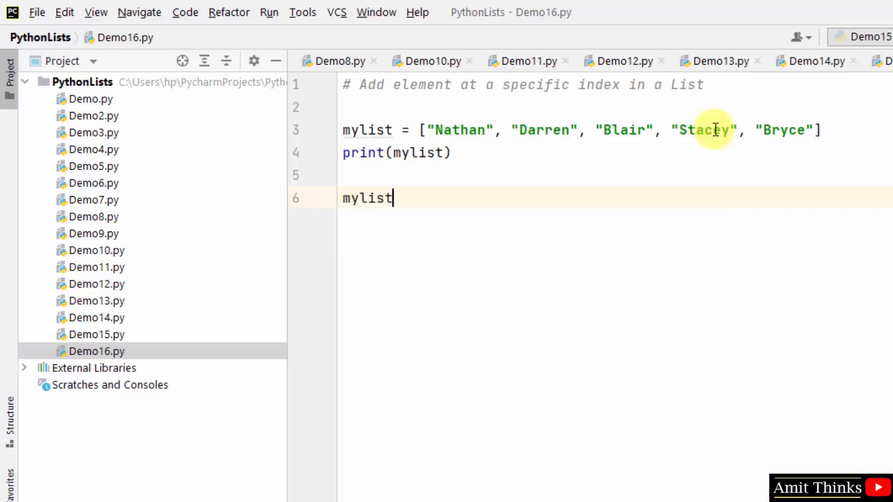
text(.)
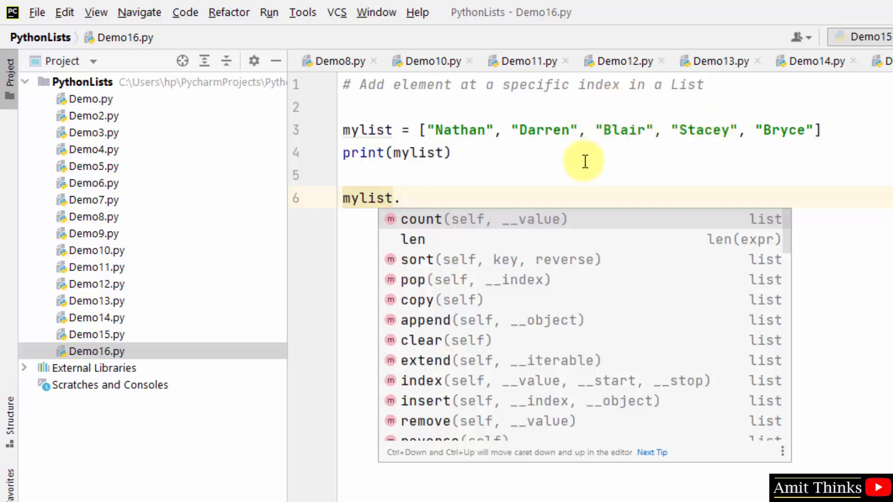
text(insert)
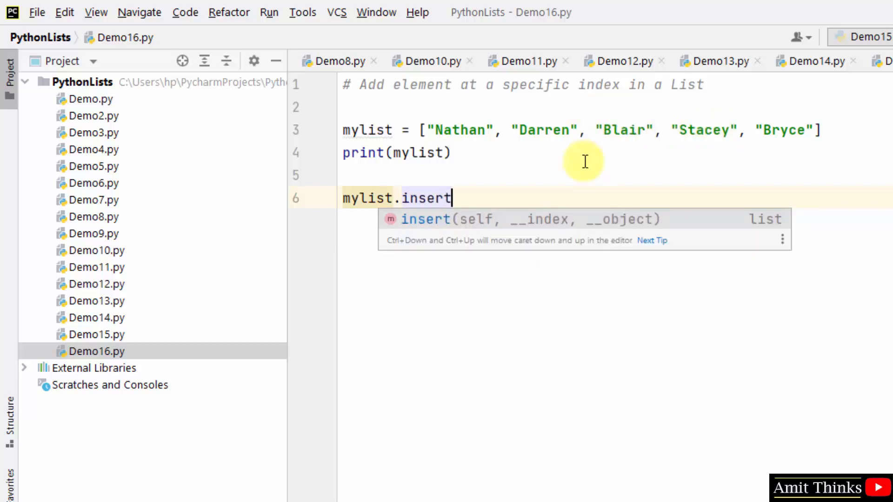
text(()
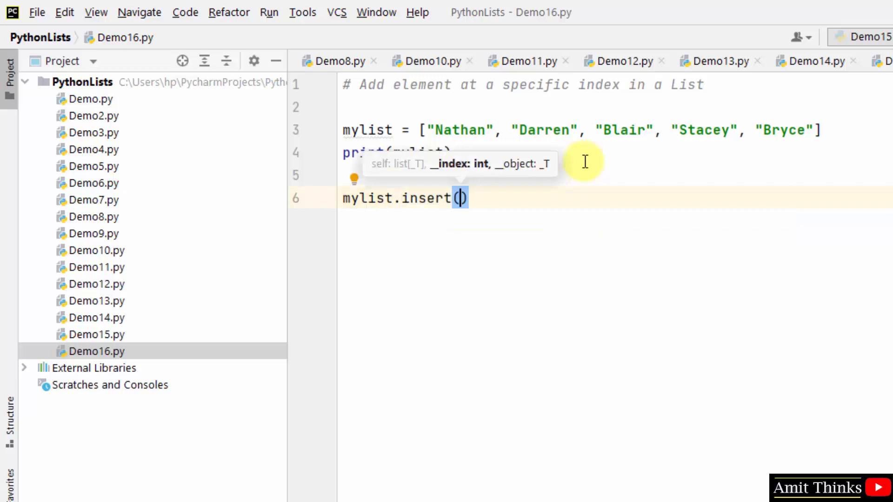
text("B")
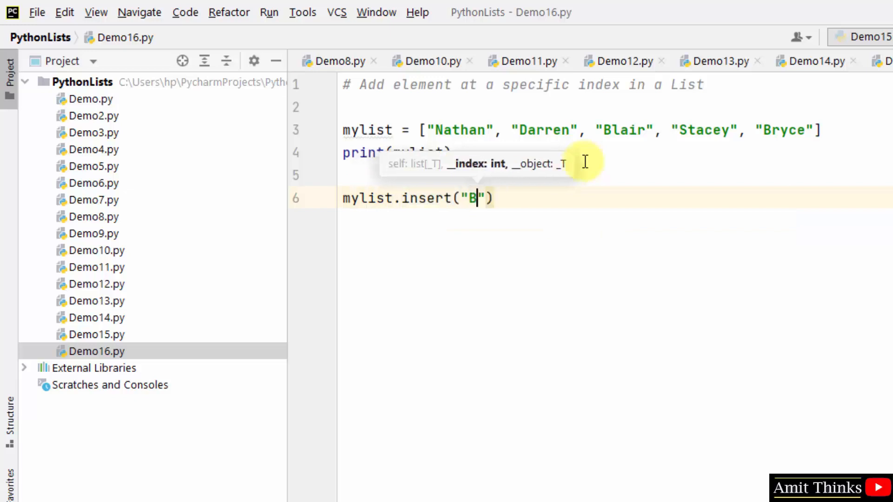
text(randon)
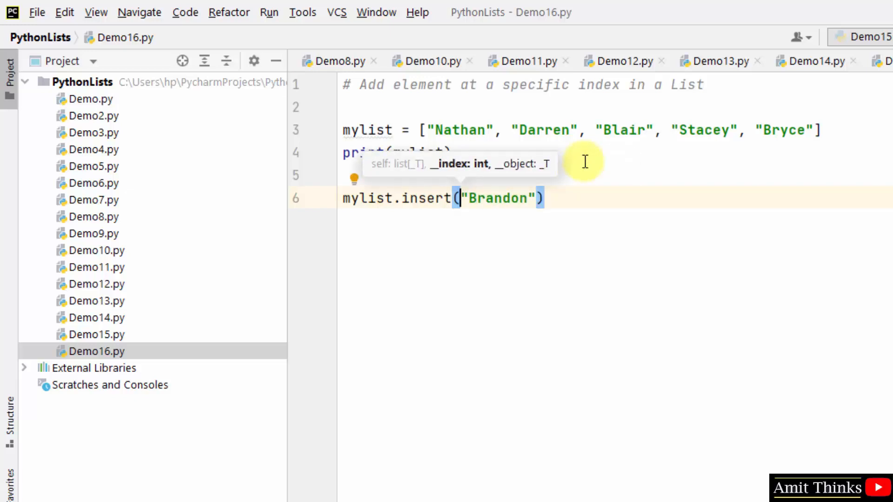
text(4,)
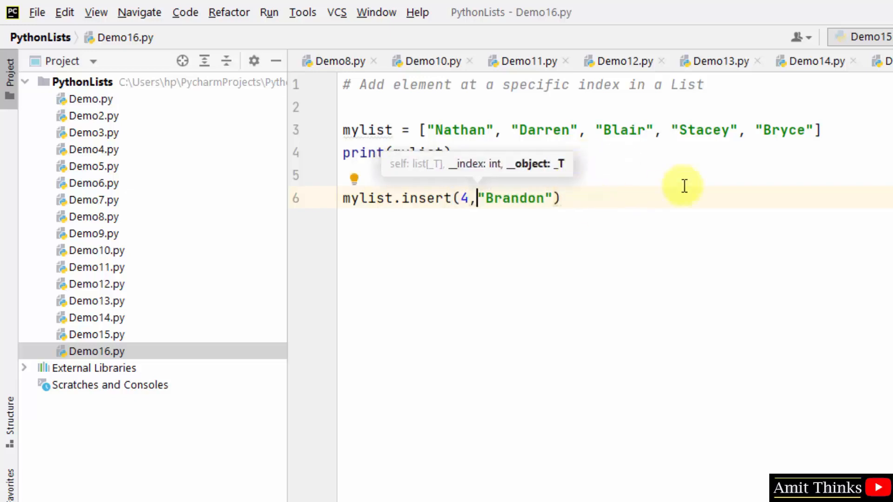
right_click(683, 186)
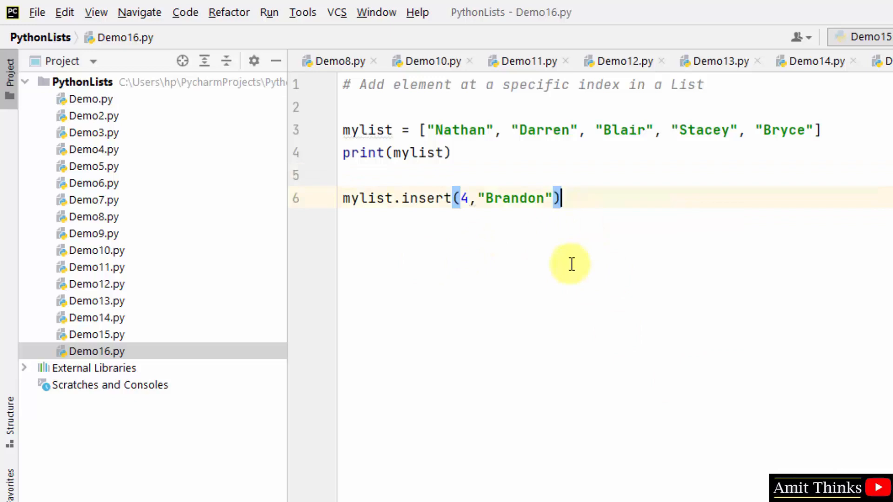
Add print("Updated List = \n", mylist), run Demo16, and highlight Brandon in the output.
text(print("Updated List = \n",mylist))
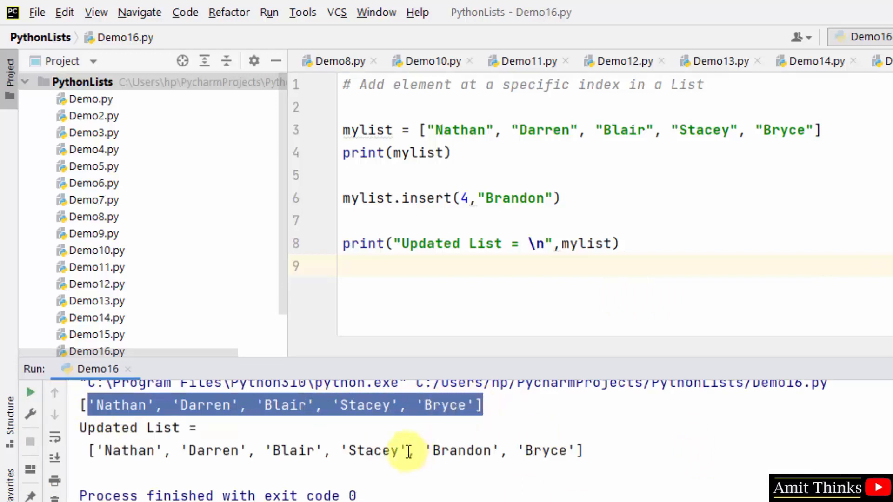
mouse_move(415, 455)
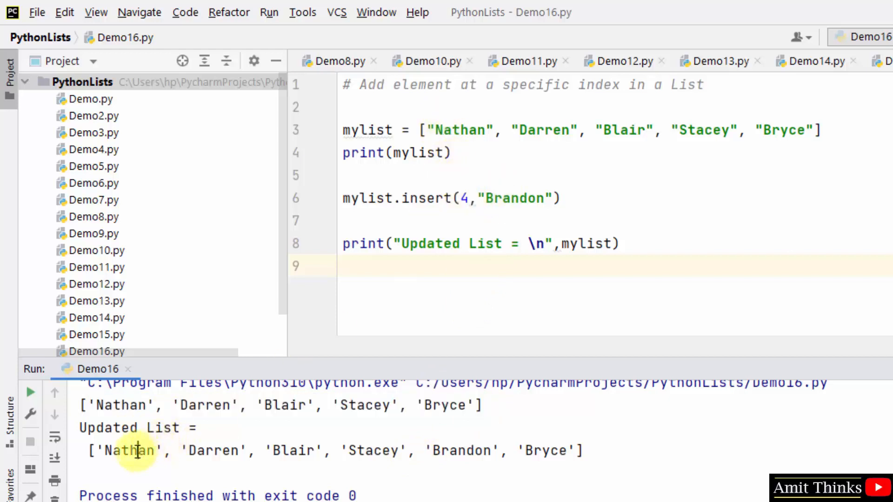
double_click(461, 450)
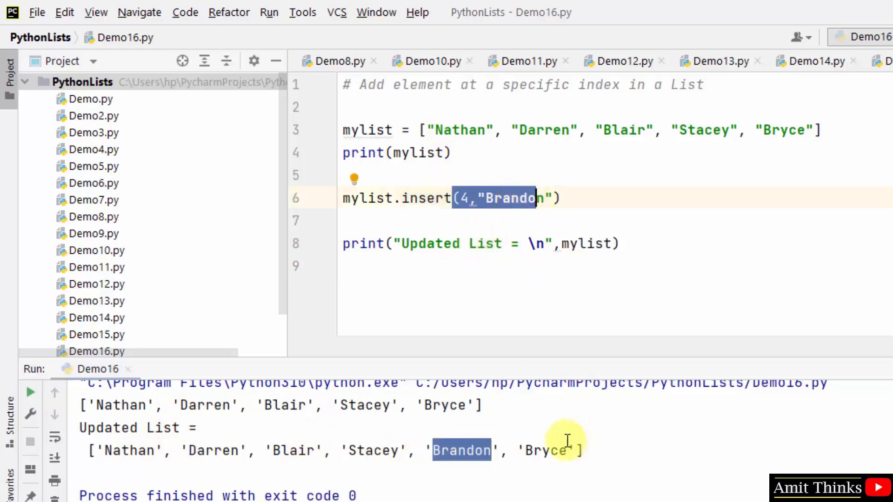
mouse_move(592, 429)
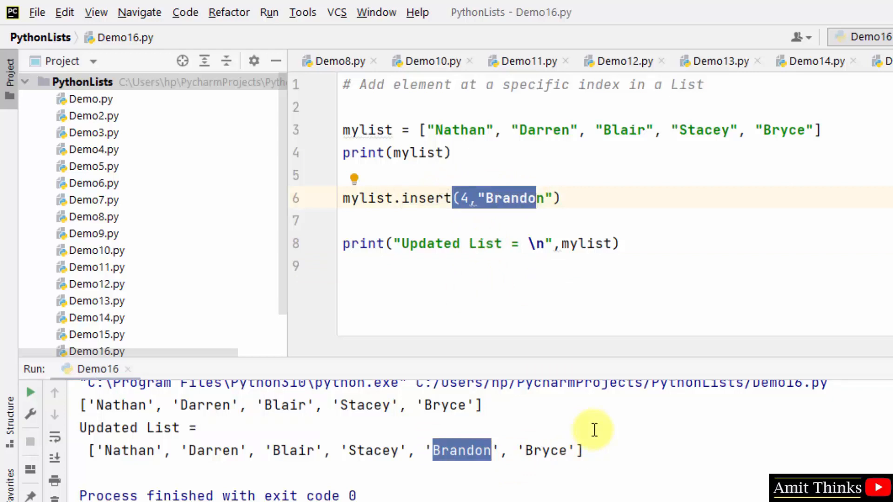